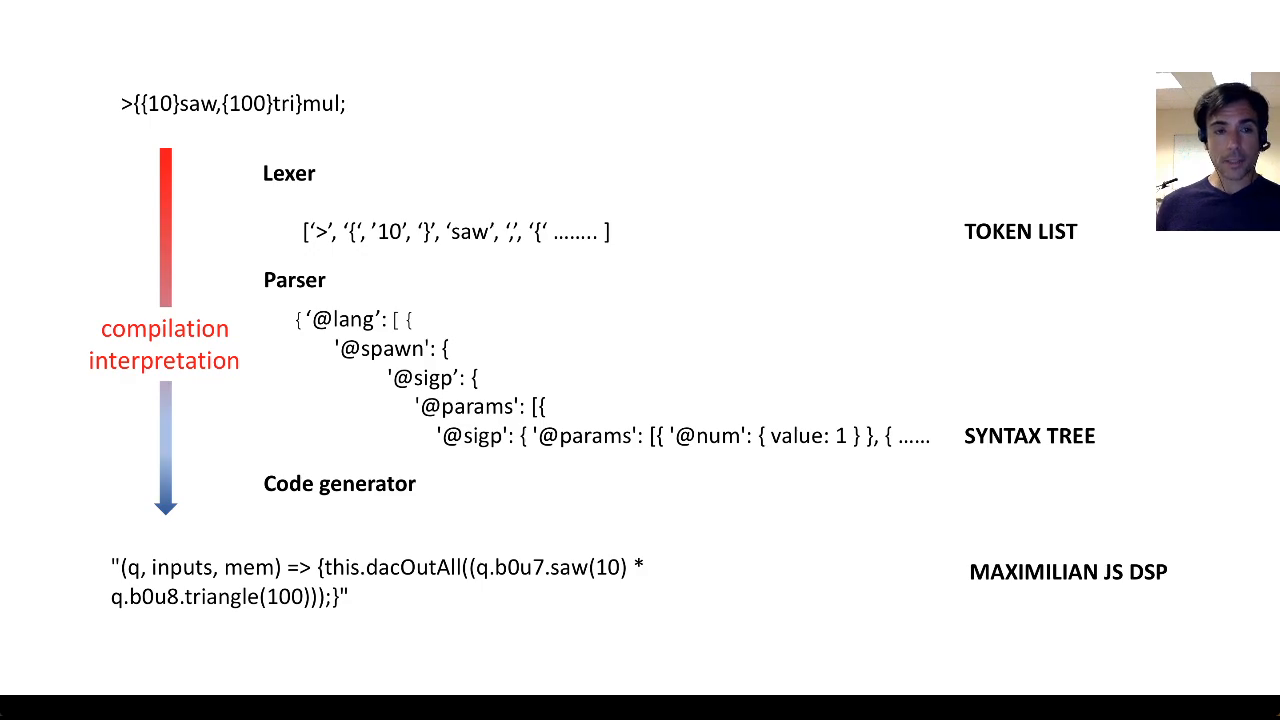
mouse_move(864, 248)
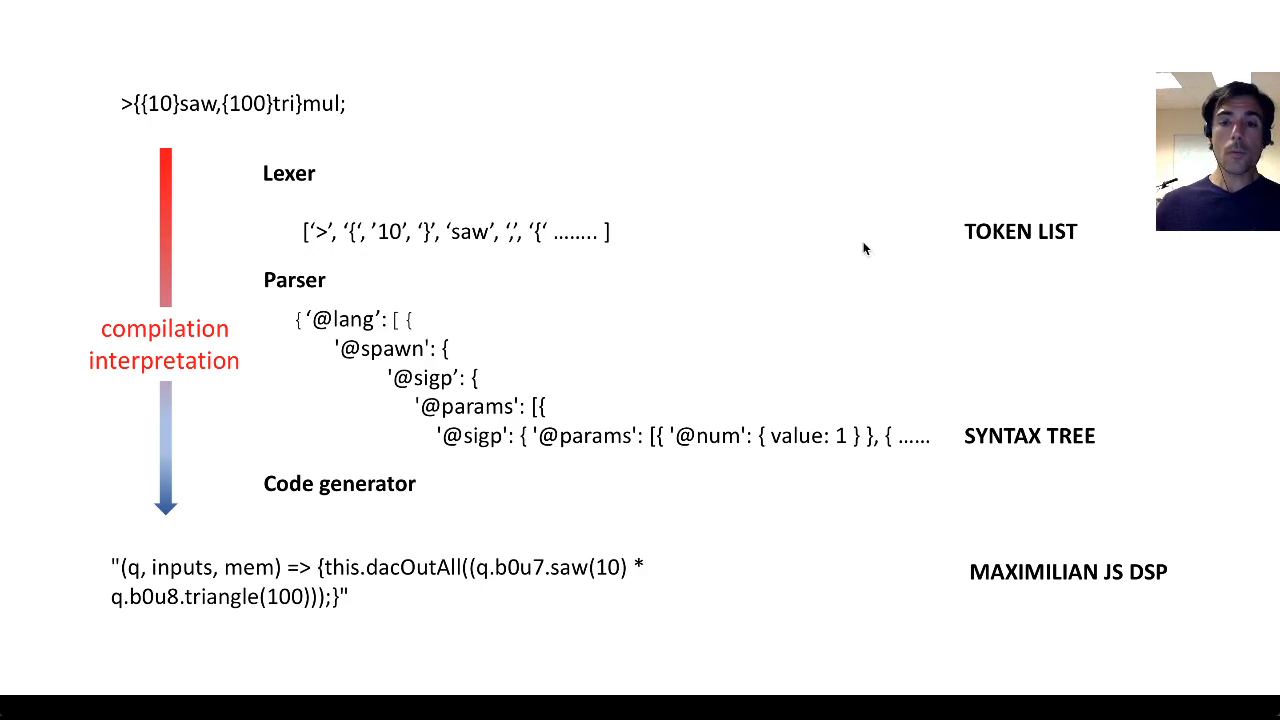
- Advance to the slide diagramming Nearley grammar, parser, AST, Maximilian DSP code and AudioWorklet engine
key(Right)
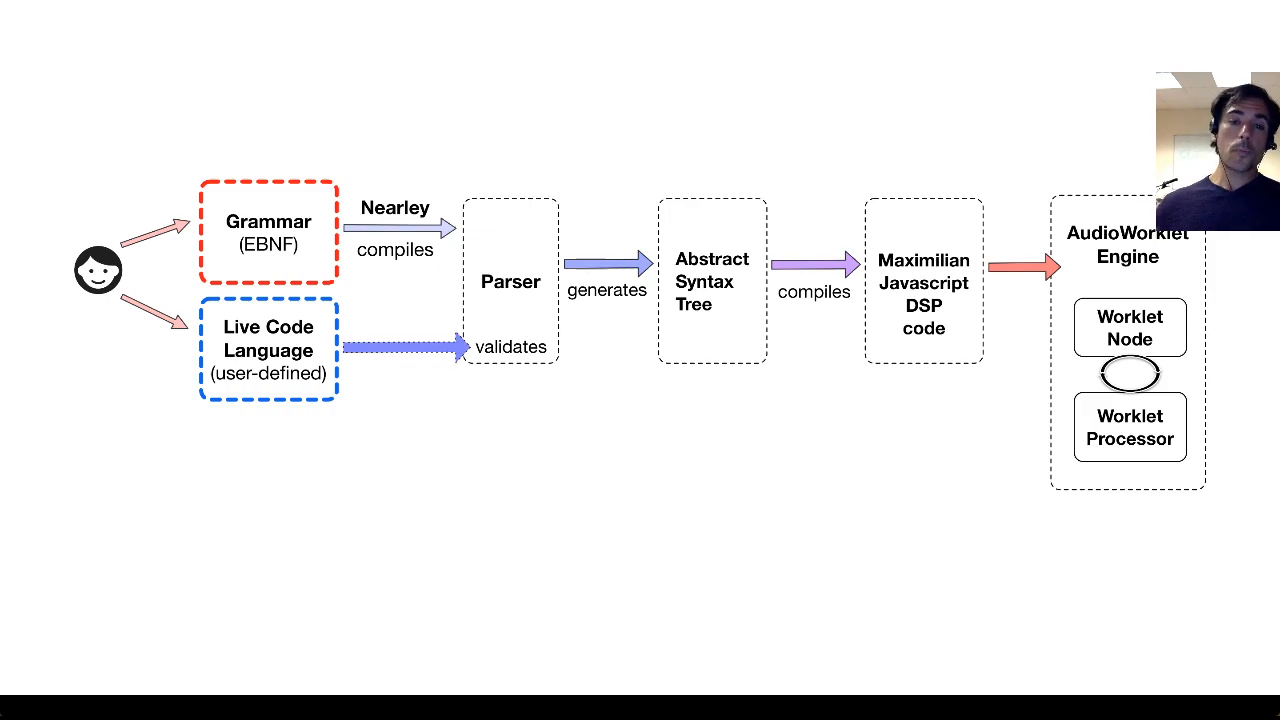
mouse_move(612, 416)
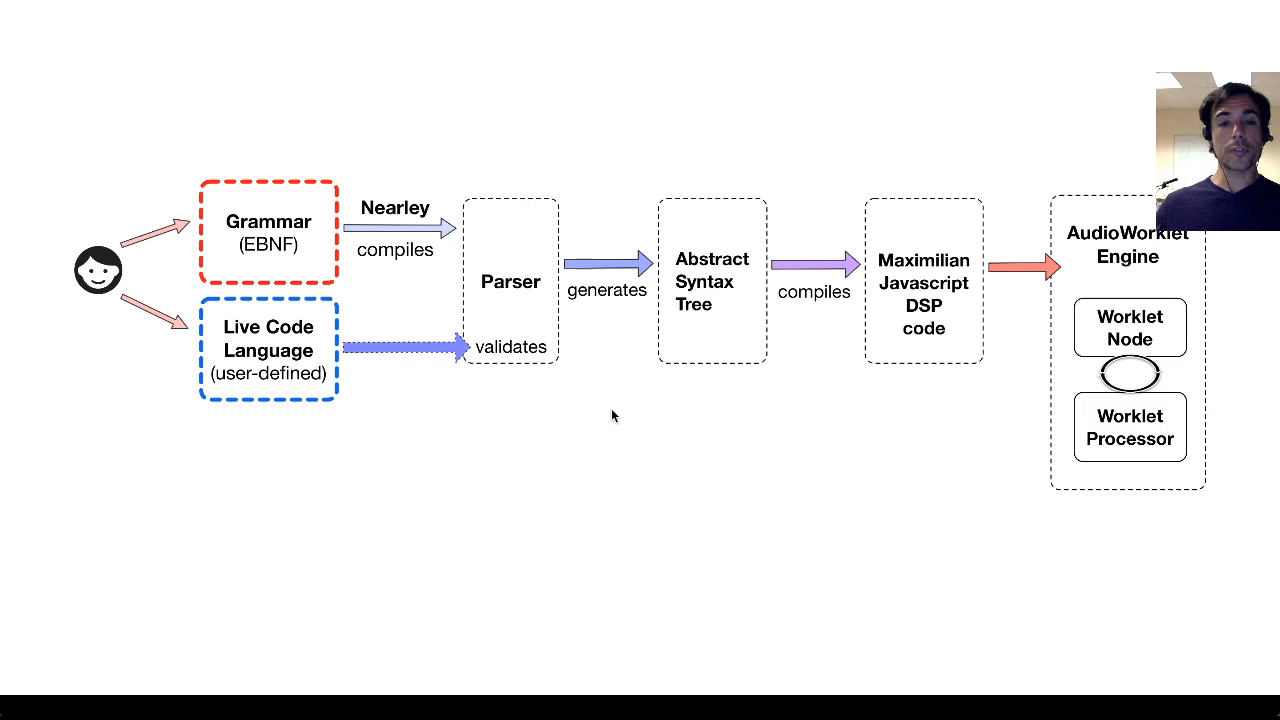